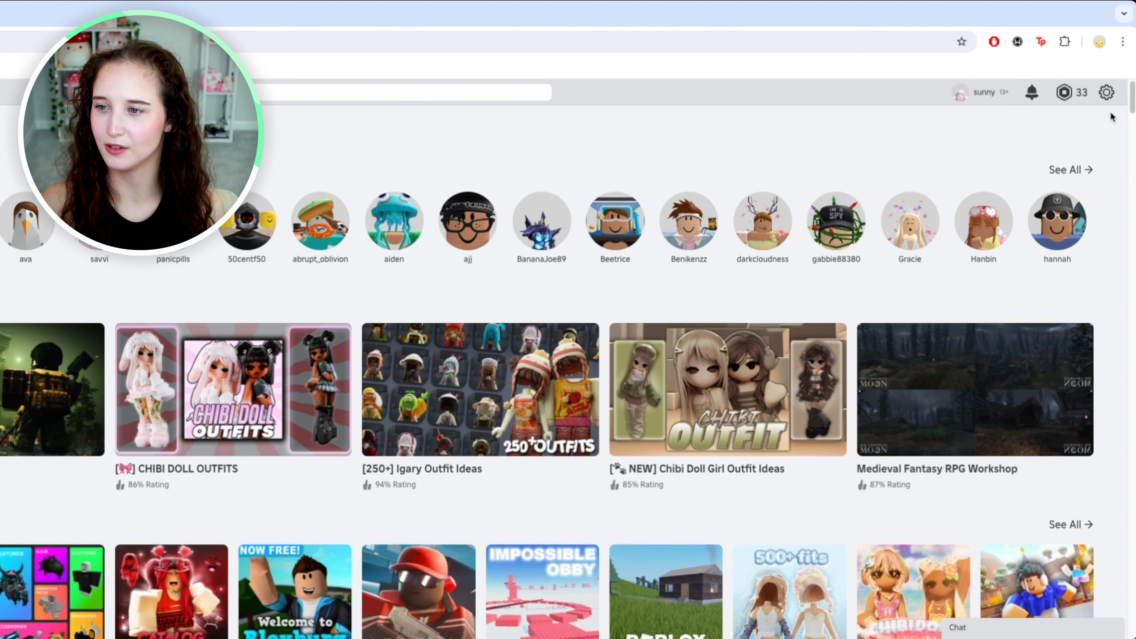
- Navigate from the gear menu to Settings > Subscriptions, listing the active Roblox Premium 450 plan
left_click(1106, 92)
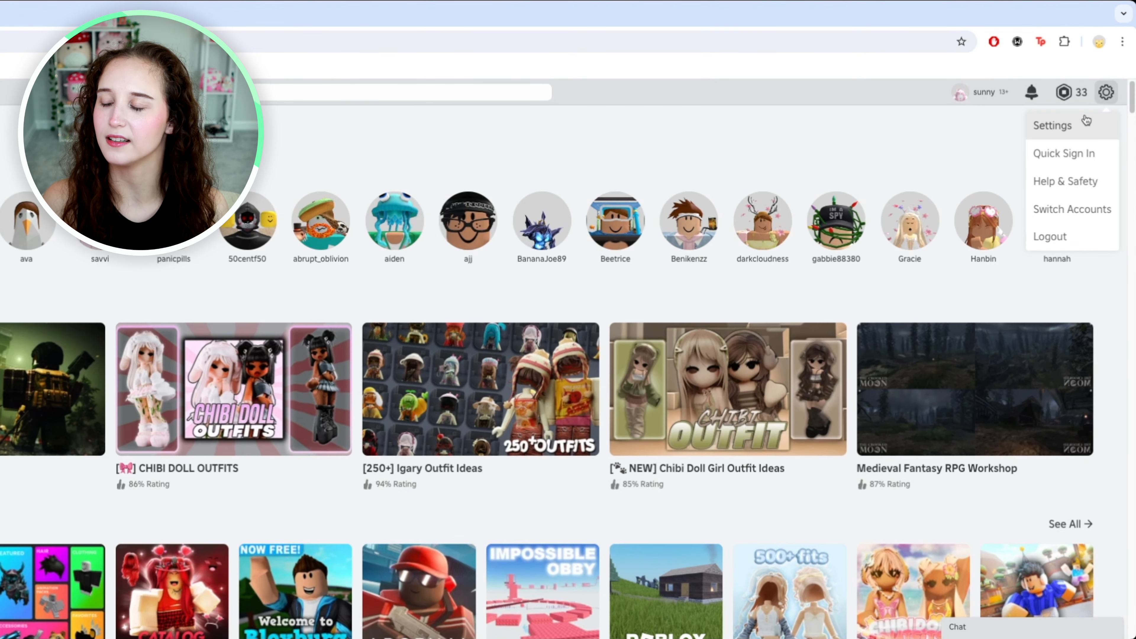
left_click(1053, 126)
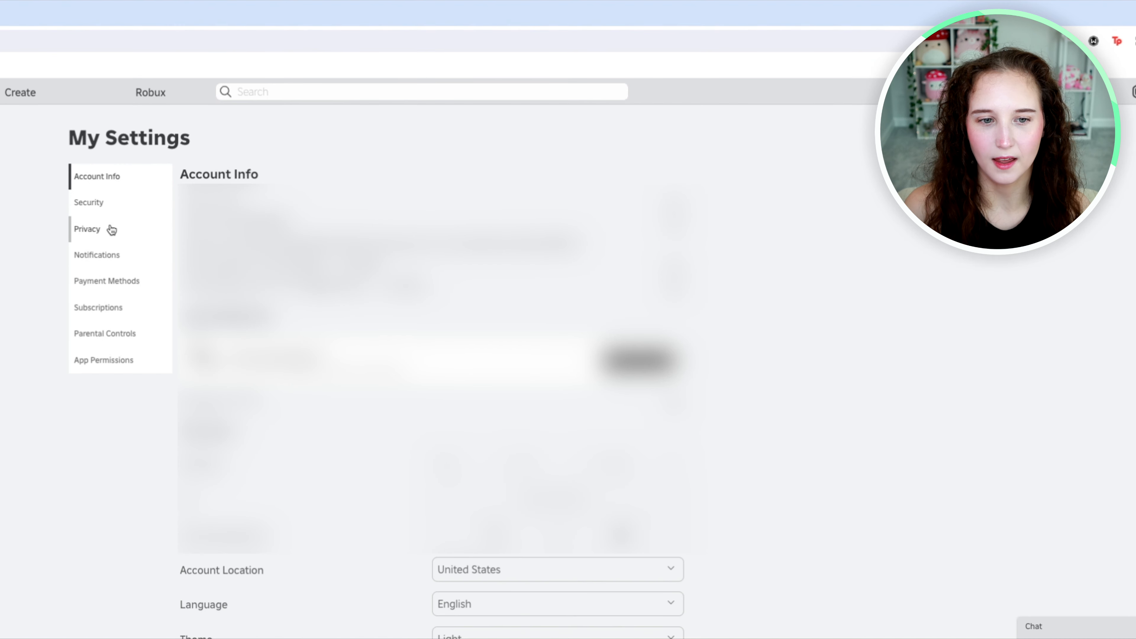
left_click(98, 308)
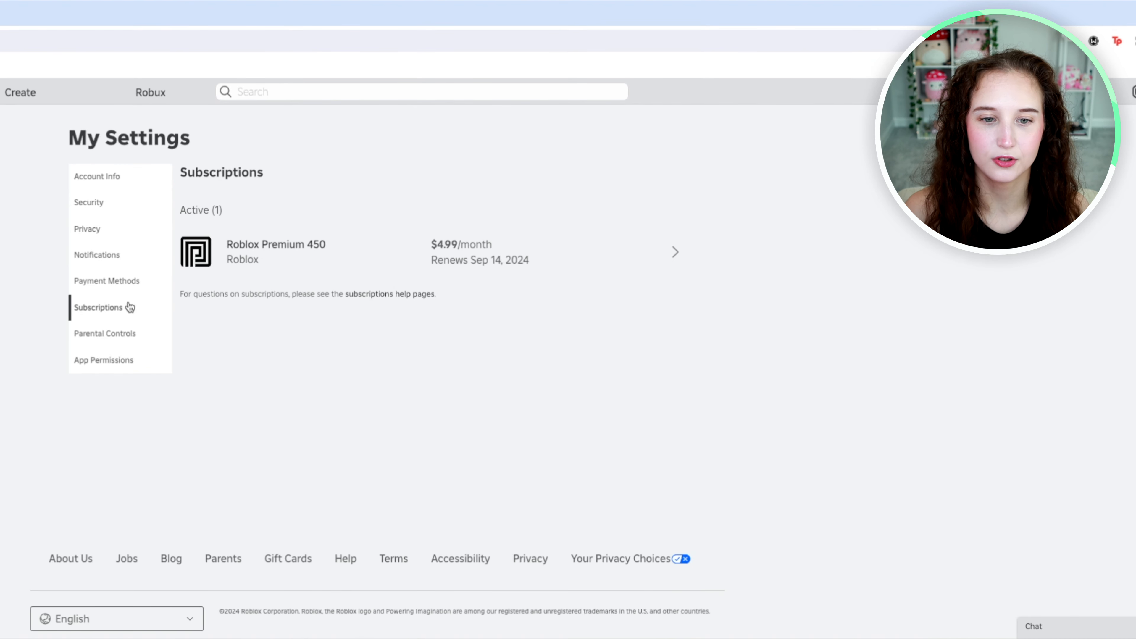
mouse_move(453, 212)
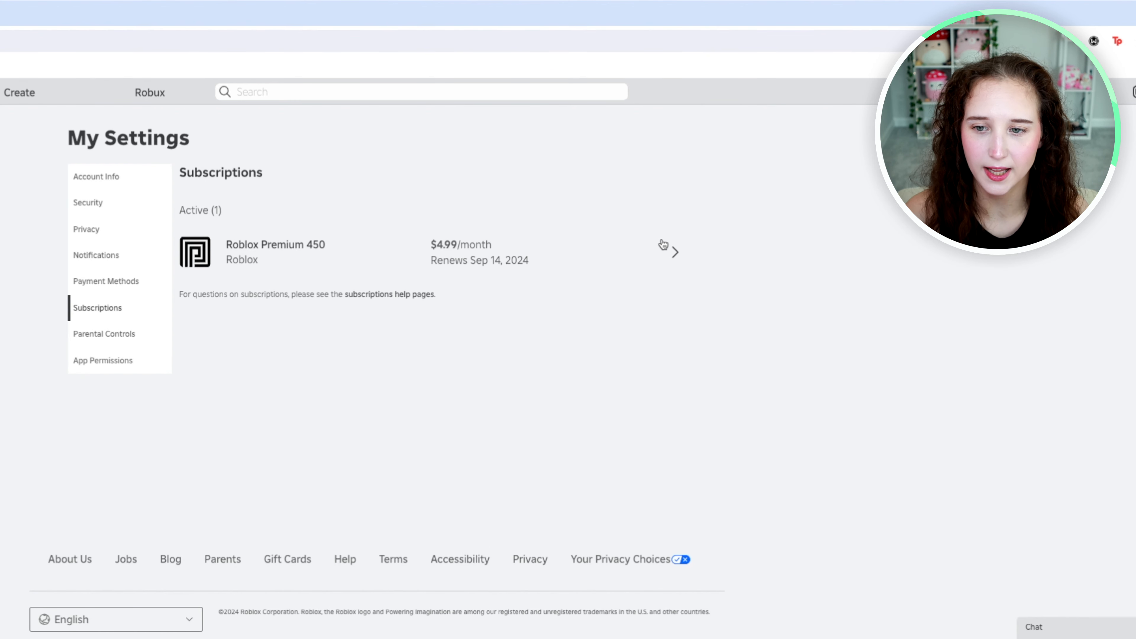
- View the Roblox Premium 450 detail page showing its price and Sep 14, 2024 renewal
left_click(676, 252)
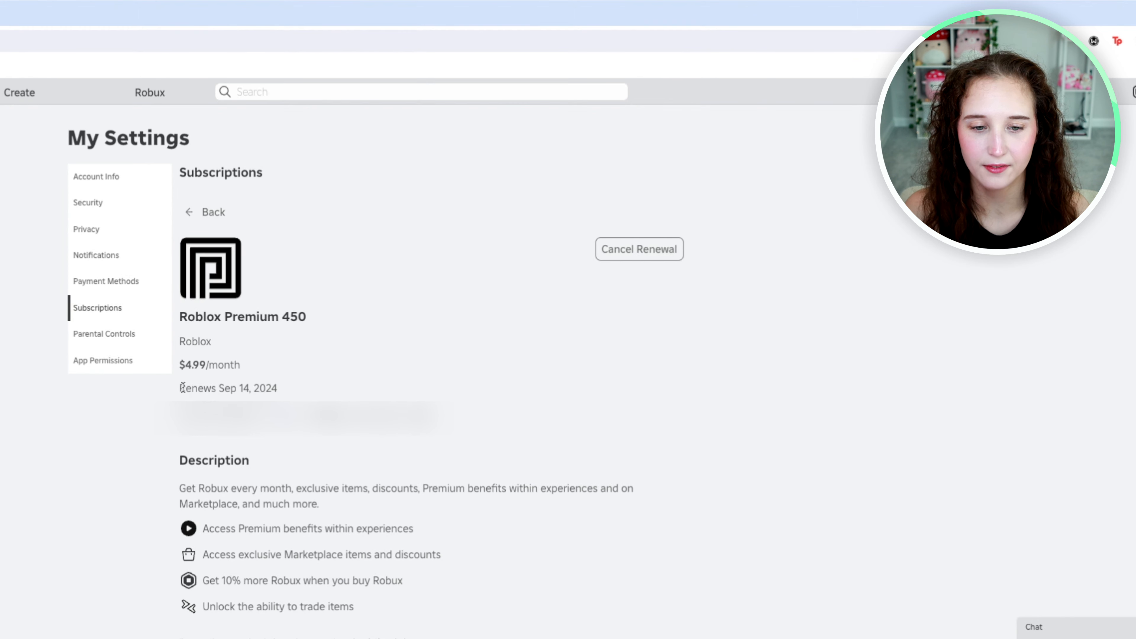
mouse_move(336, 350)
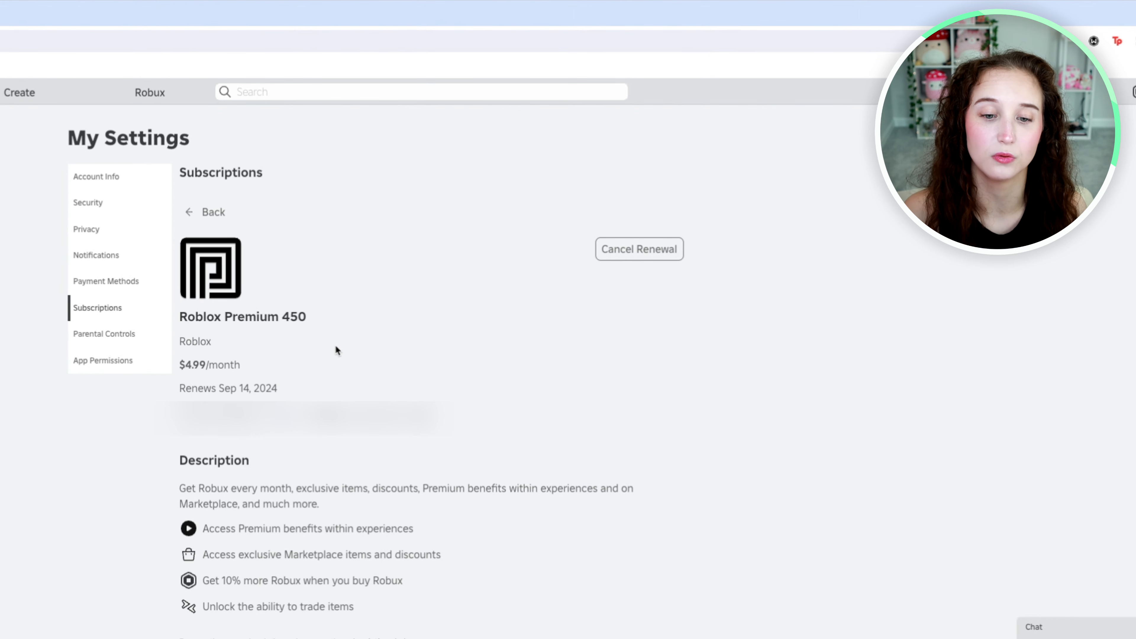
mouse_move(382, 336)
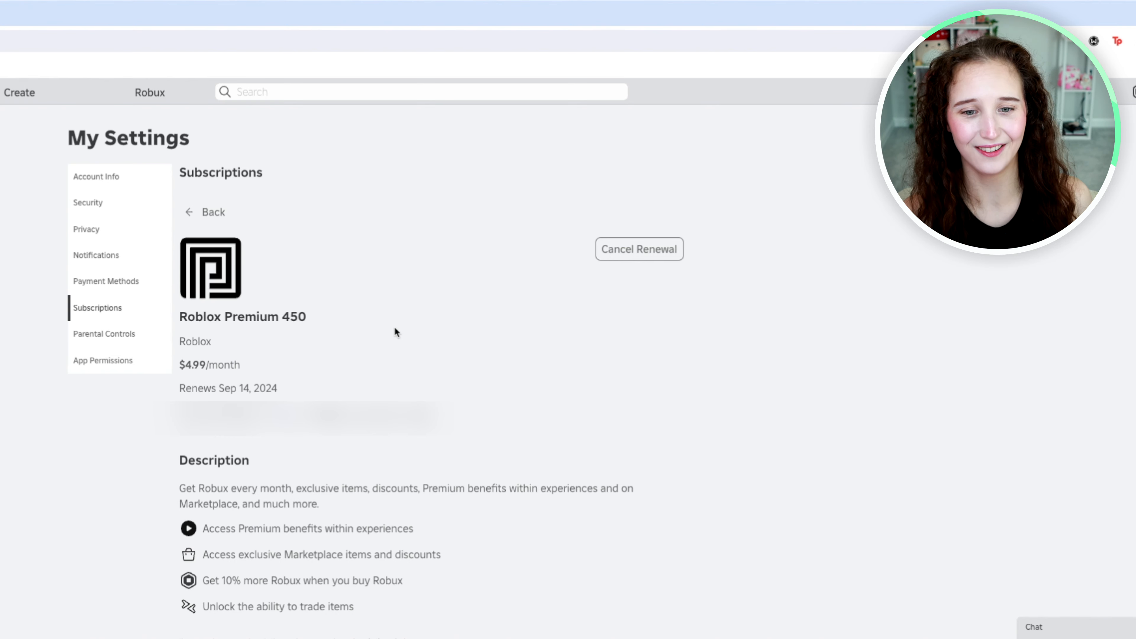
- Choose Cancel Renewal so the confirmation noting benefits until Sep 14, 2024 appears
left_click(640, 250)
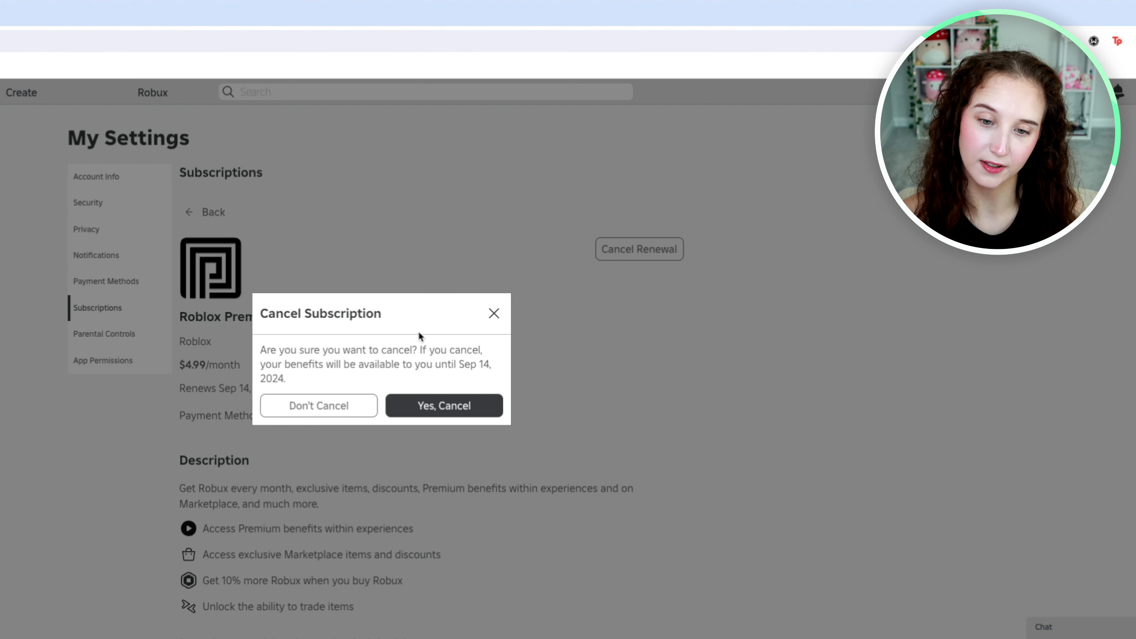
mouse_move(355, 364)
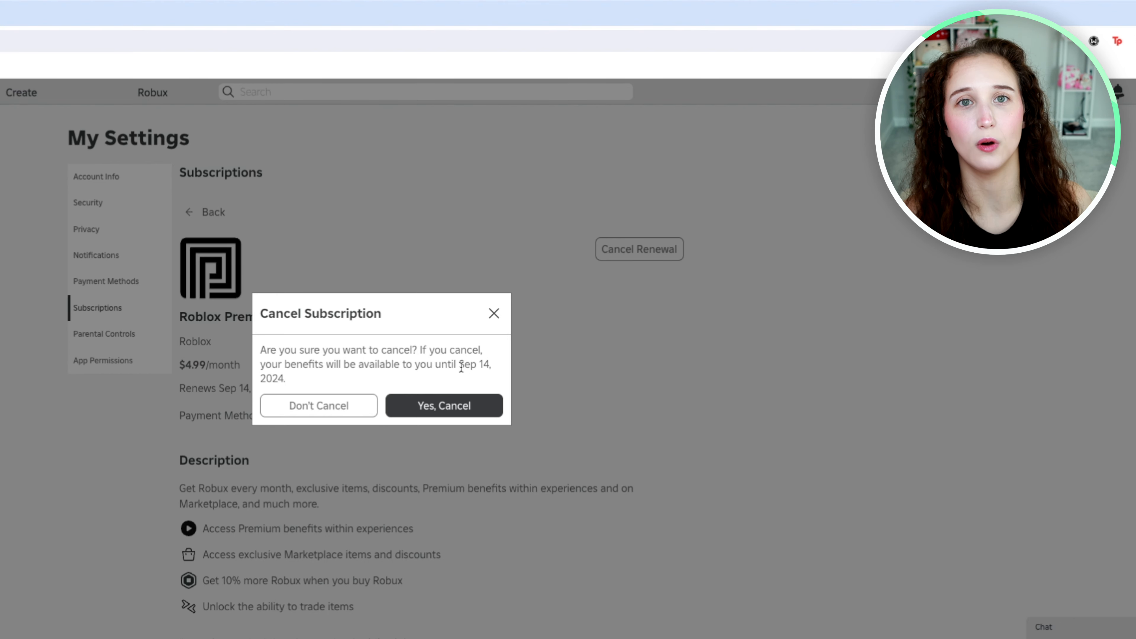
mouse_move(351, 382)
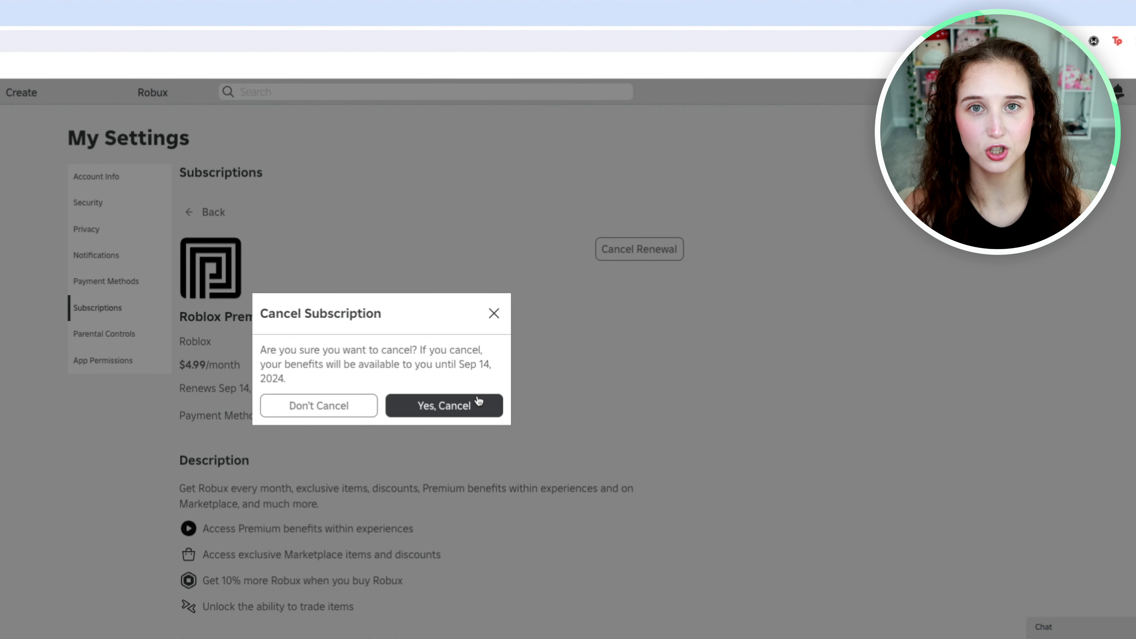
- Confirm with Yes, Cancel so Premium 450 shows as expiring Sep 14, 2024
left_click(444, 406)
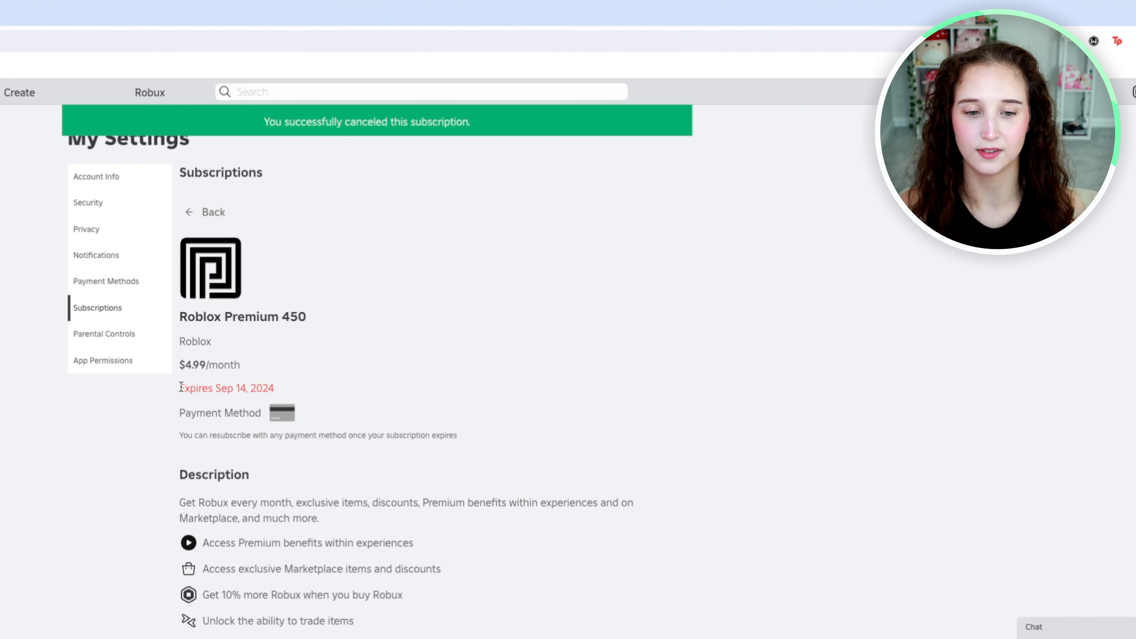
mouse_move(361, 403)
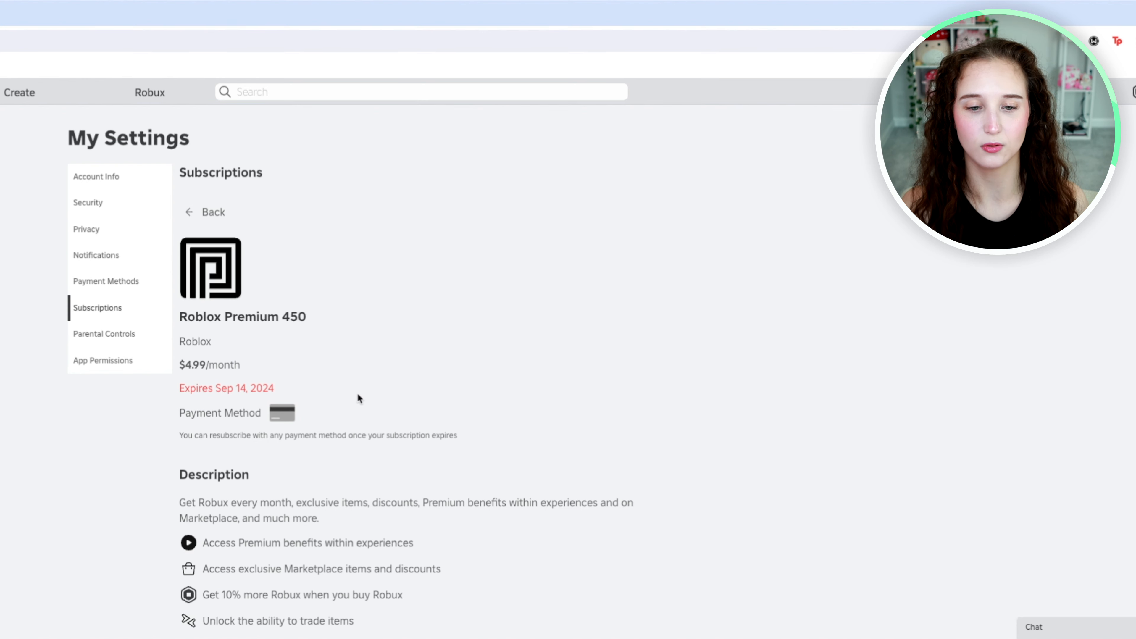
mouse_move(455, 318)
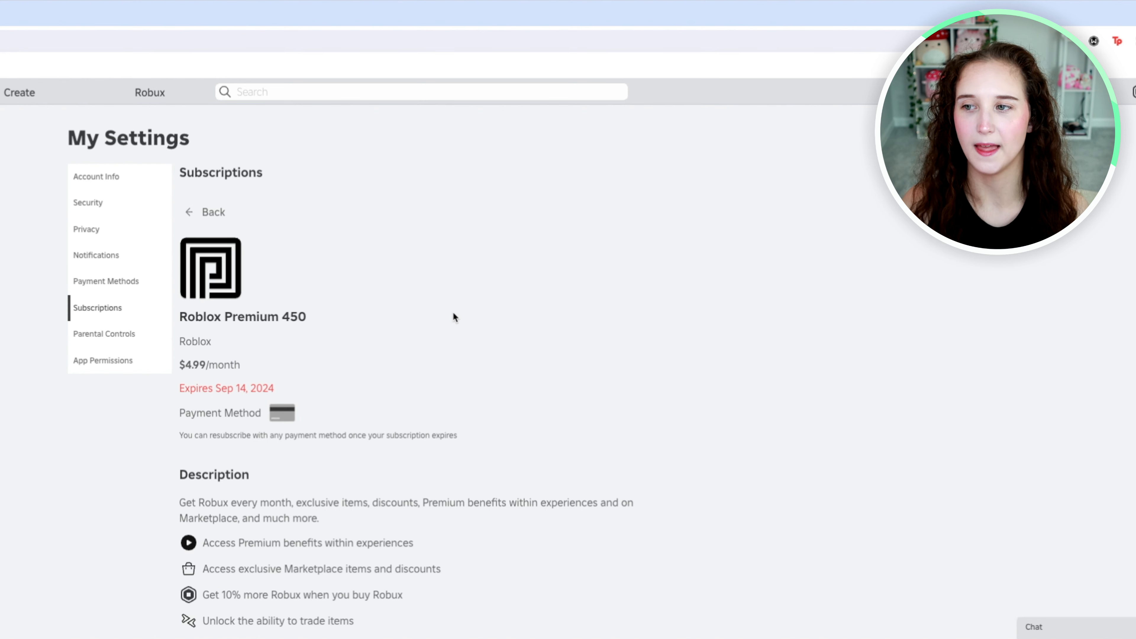
mouse_move(440, 297)
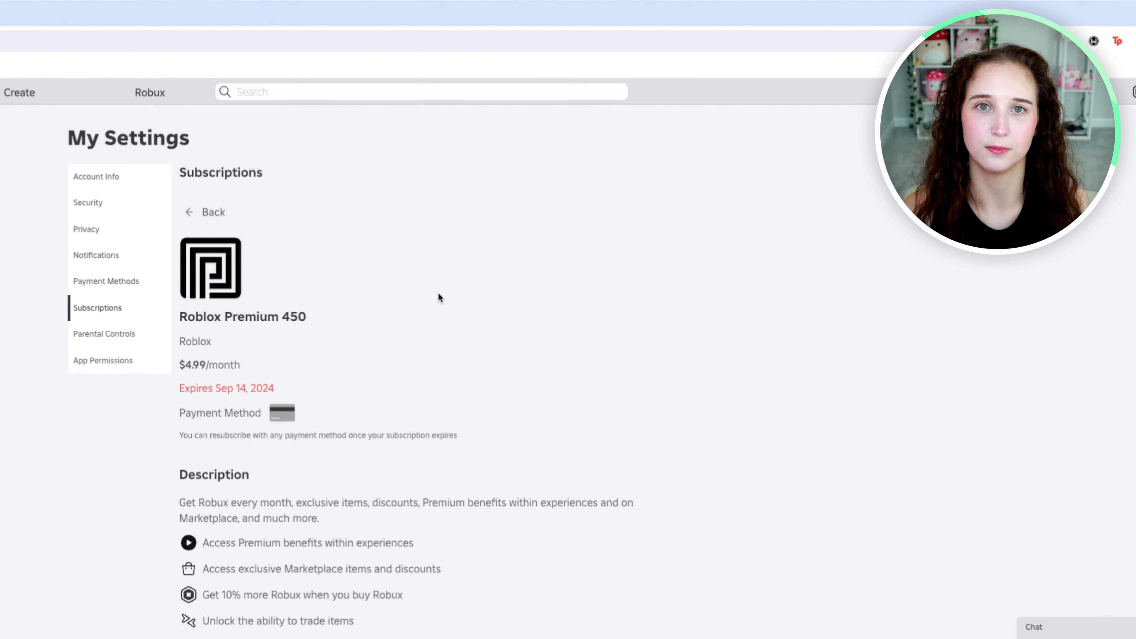